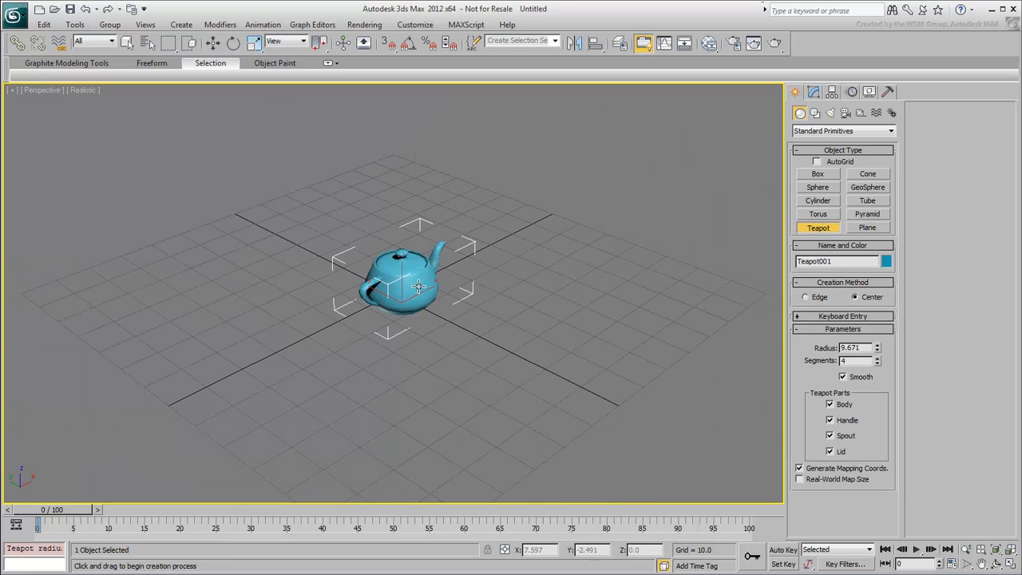
Step: Add two spheres beside the teapot and select the teapot again
{"action": "left_click", "coordinate": [817, 187]}
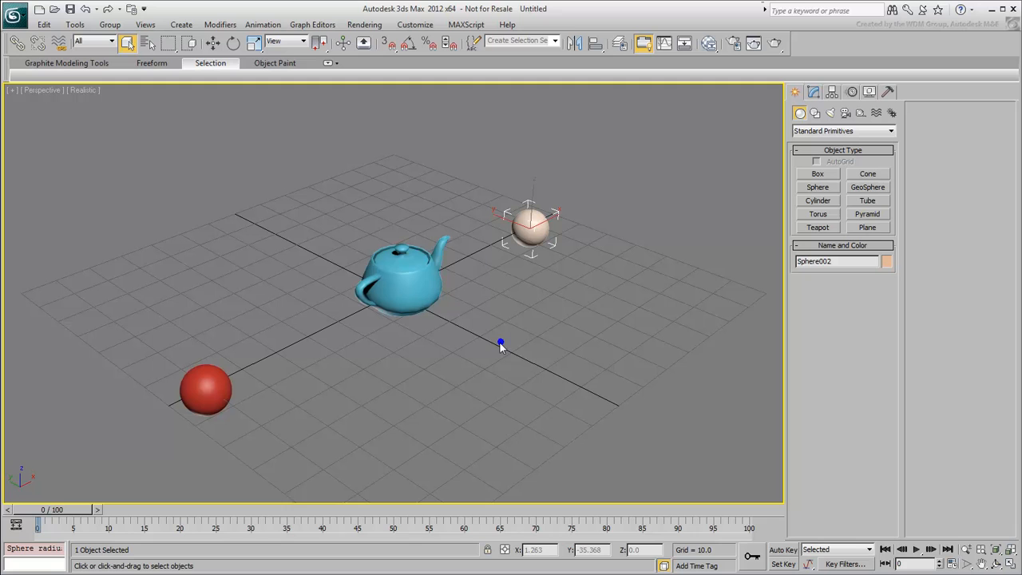
{"action": "mouse_move", "coordinate": [413, 293]}
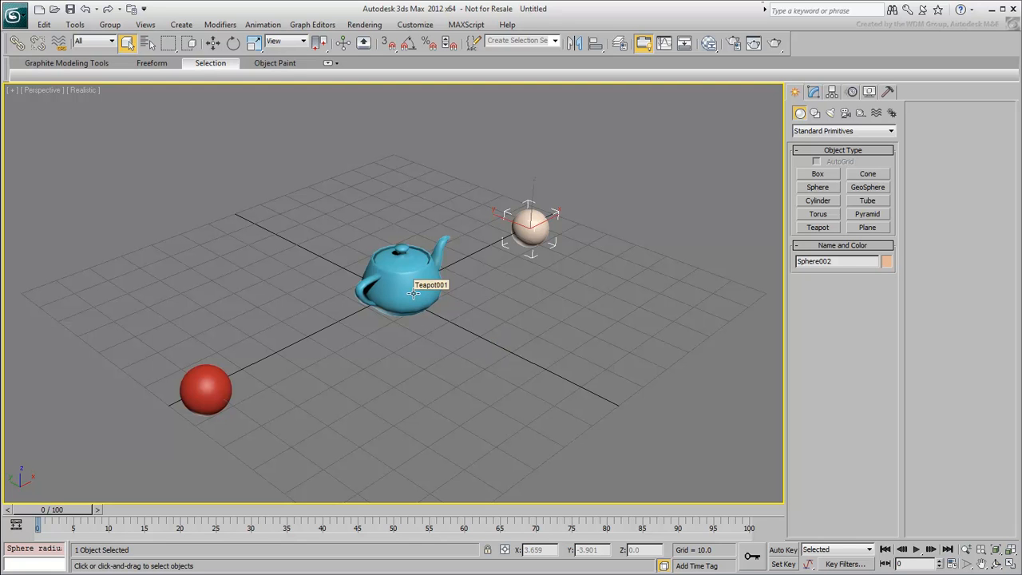
{"action": "left_click", "coordinate": [407, 279]}
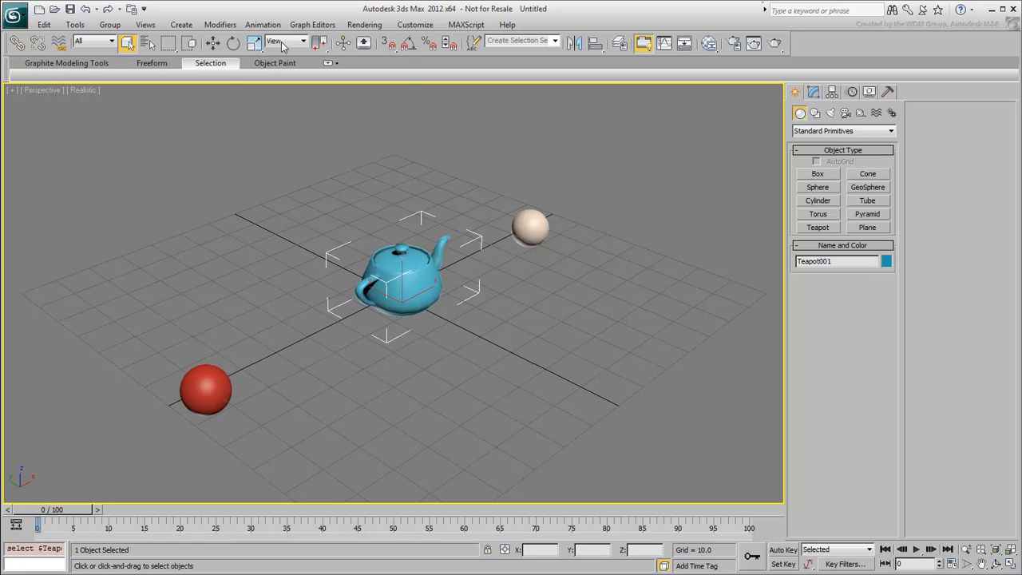
Step: Link-constrain the teapot to Sphere001 at frame 0 and add Sphere002 as target at frame 50
{"action": "left_click", "coordinate": [262, 24]}
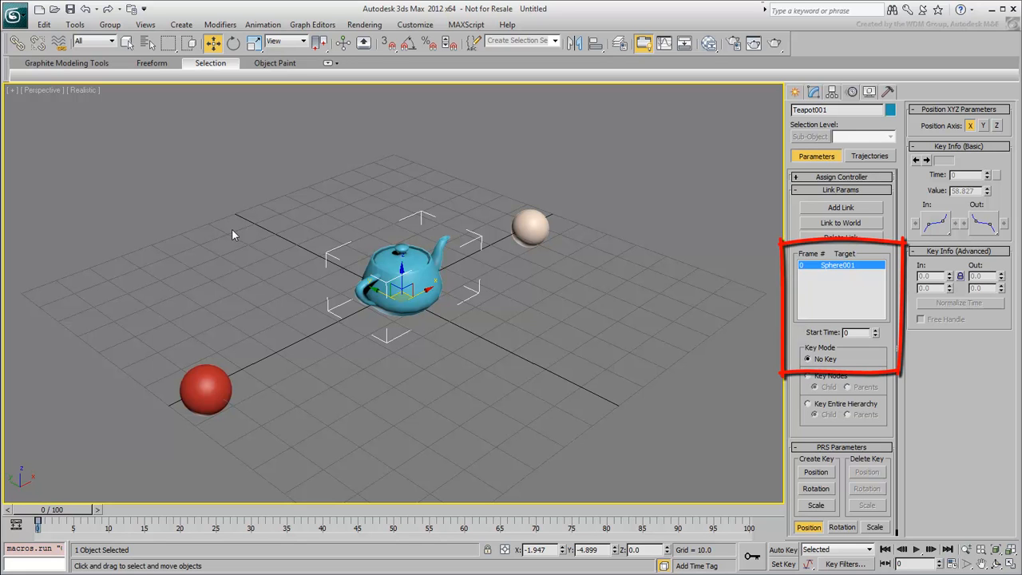
{"action": "mouse_move", "coordinate": [105, 362]}
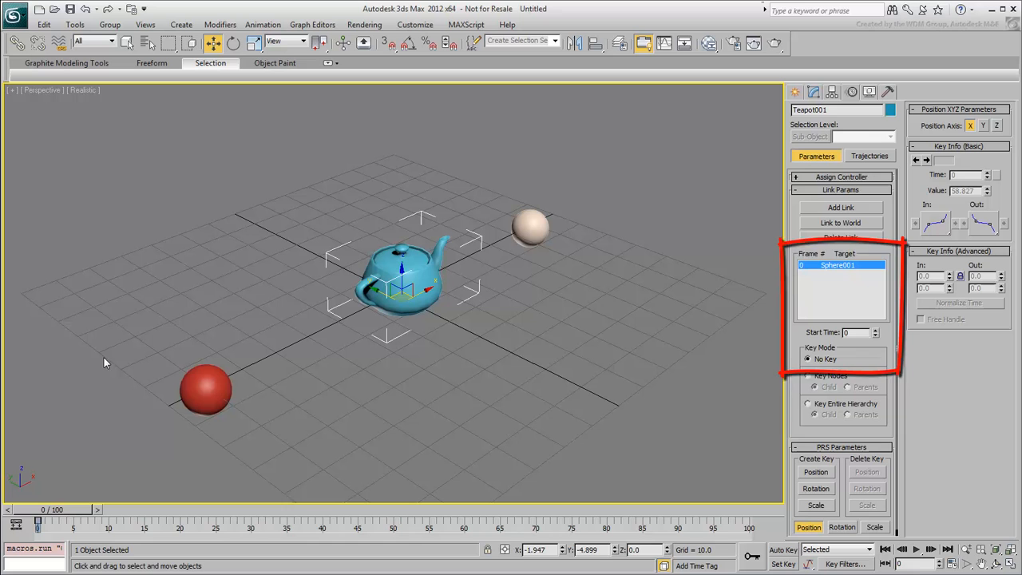
{"action": "left_click_drag", "start_coordinate": [38, 524], "coordinate": [388, 524]}
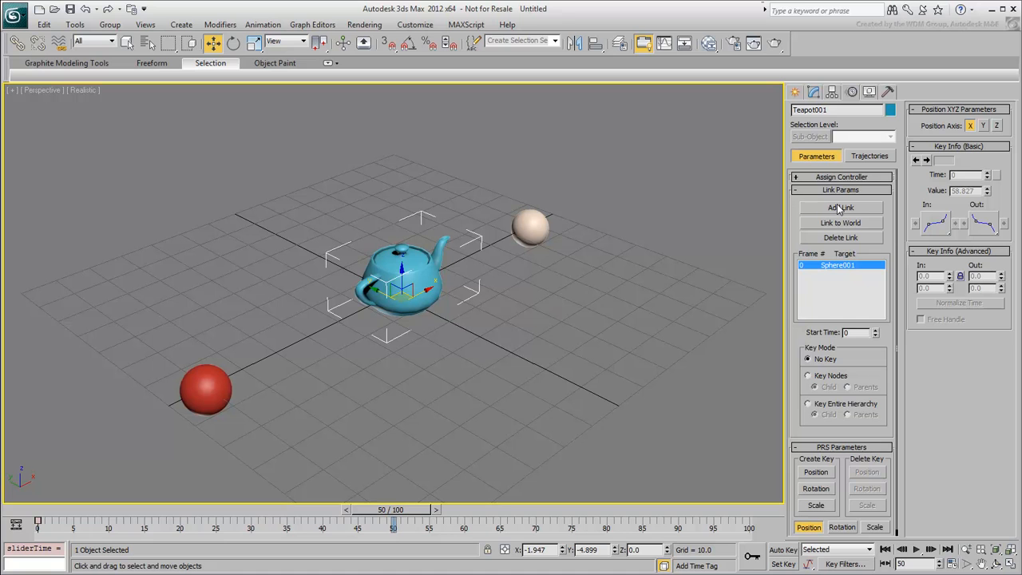
{"action": "left_click", "coordinate": [840, 208]}
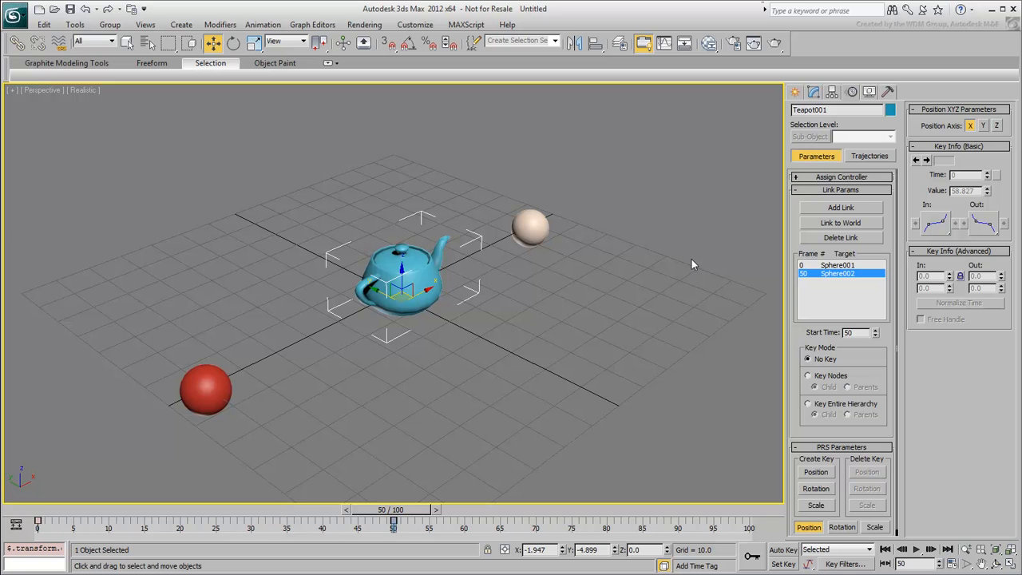
{"action": "mouse_move", "coordinate": [672, 439]}
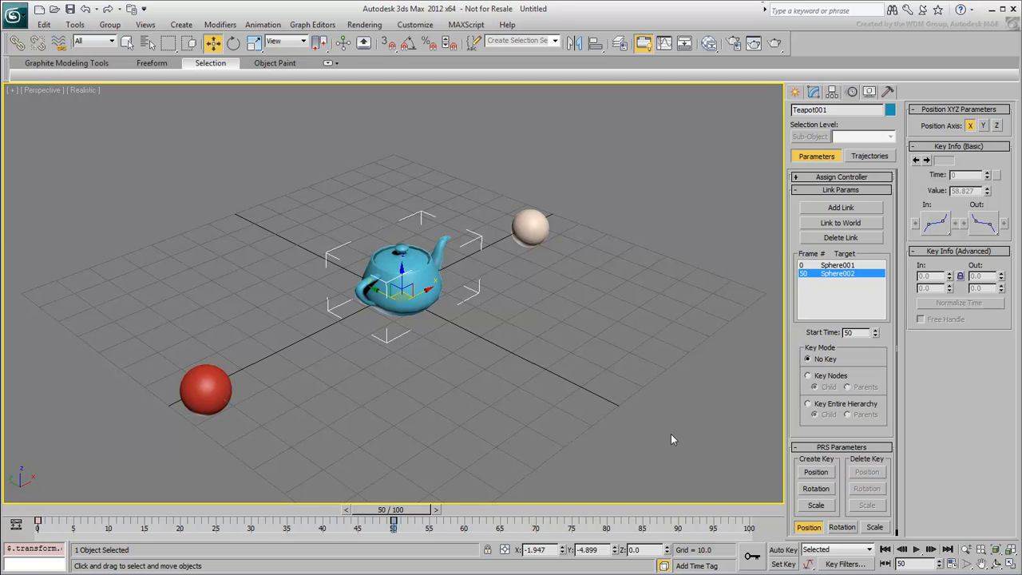
Step: With Auto Key on, key Sphere001's position at frames 20, 30 and 40
{"action": "left_click", "coordinate": [782, 550]}
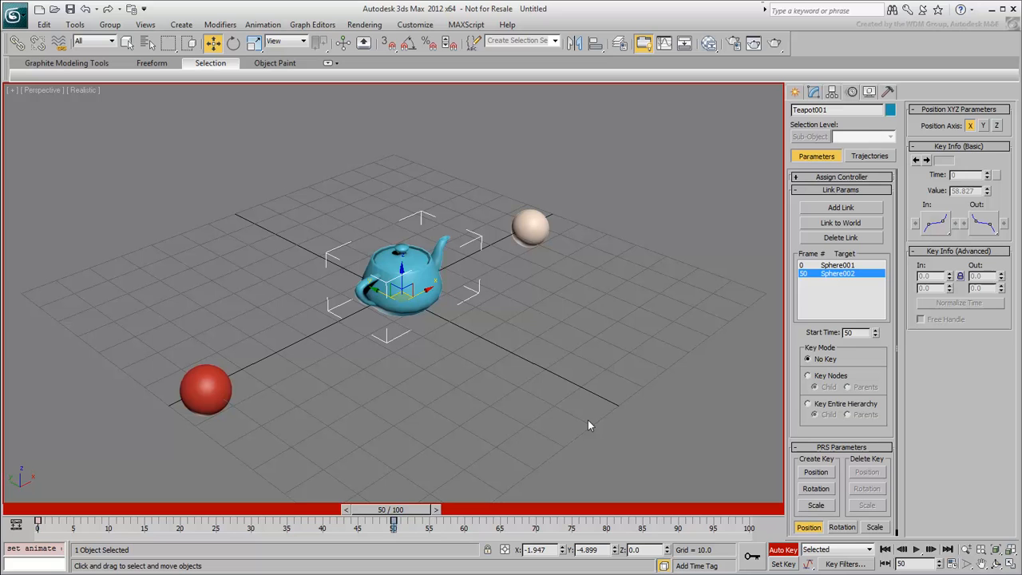
{"action": "mouse_move", "coordinate": [594, 423]}
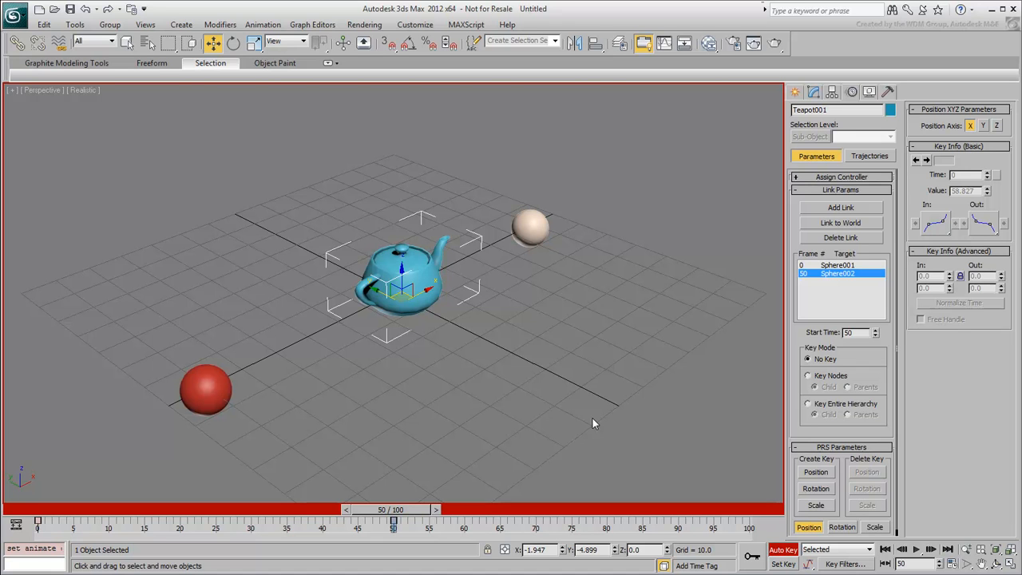
{"action": "left_click_drag", "start_coordinate": [392, 519], "coordinate": [201, 519]}
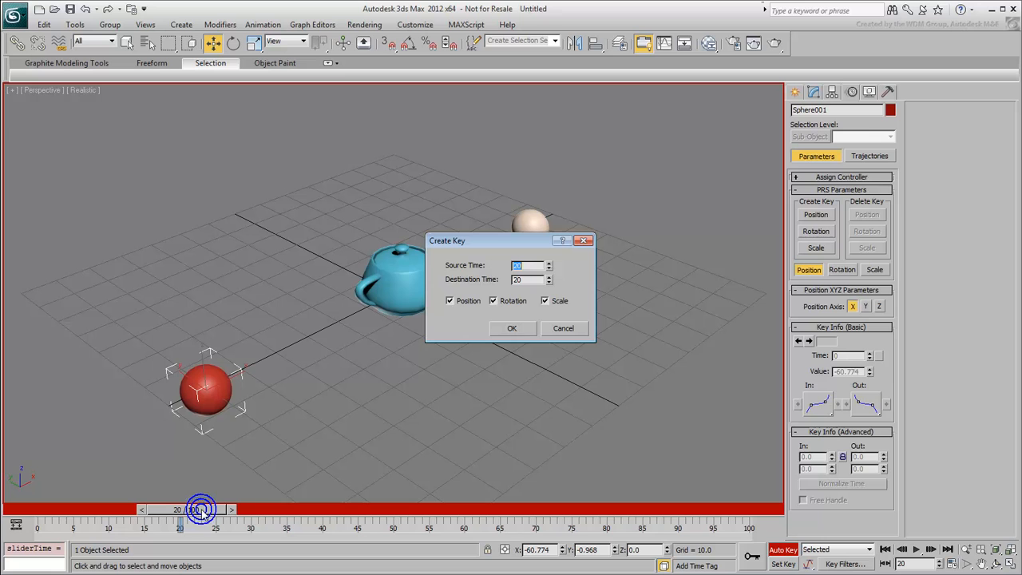
{"action": "left_click", "coordinate": [491, 300]}
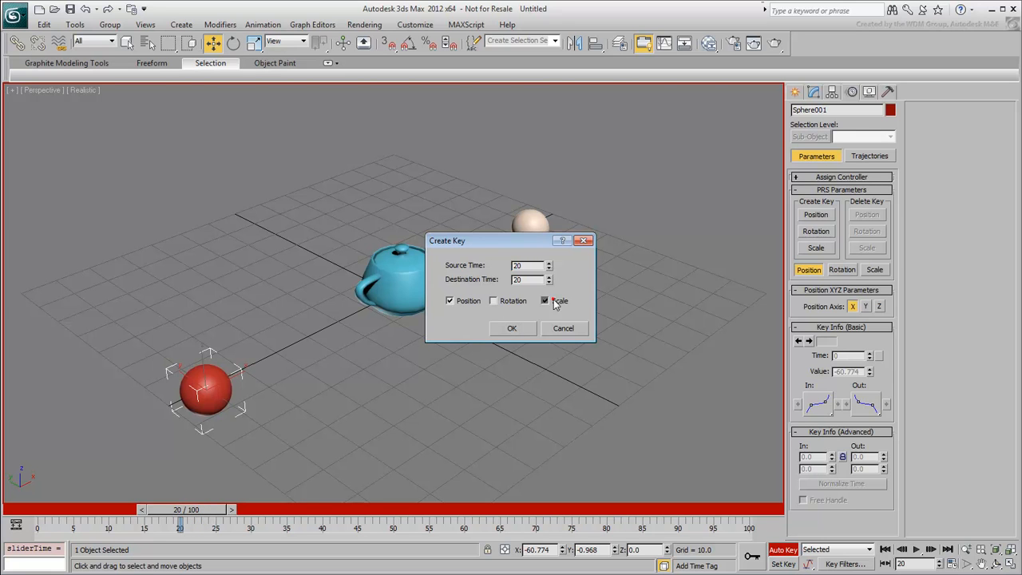
{"action": "left_click", "coordinate": [511, 329]}
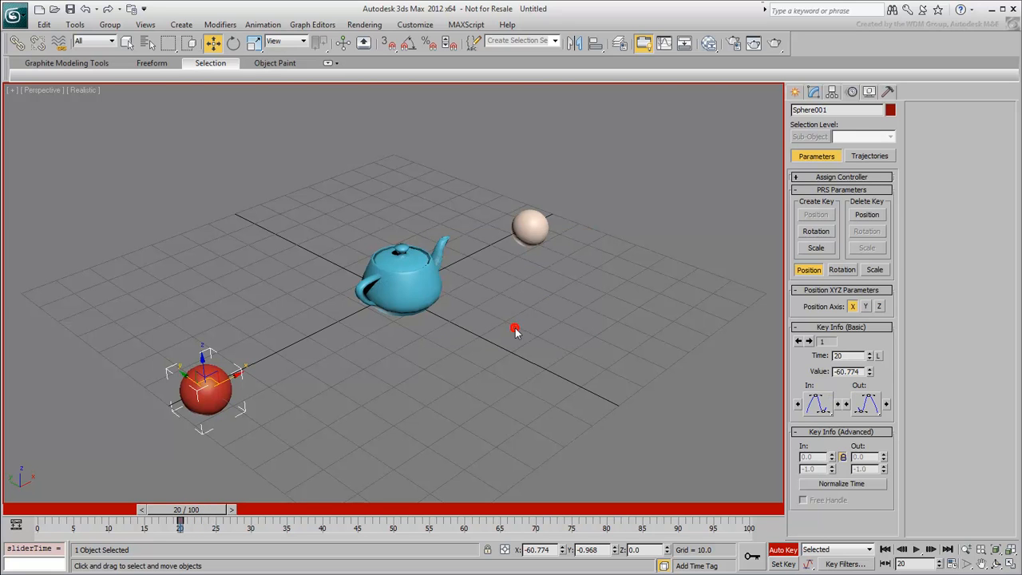
{"action": "left_click_drag", "start_coordinate": [179, 520], "coordinate": [200, 521]}
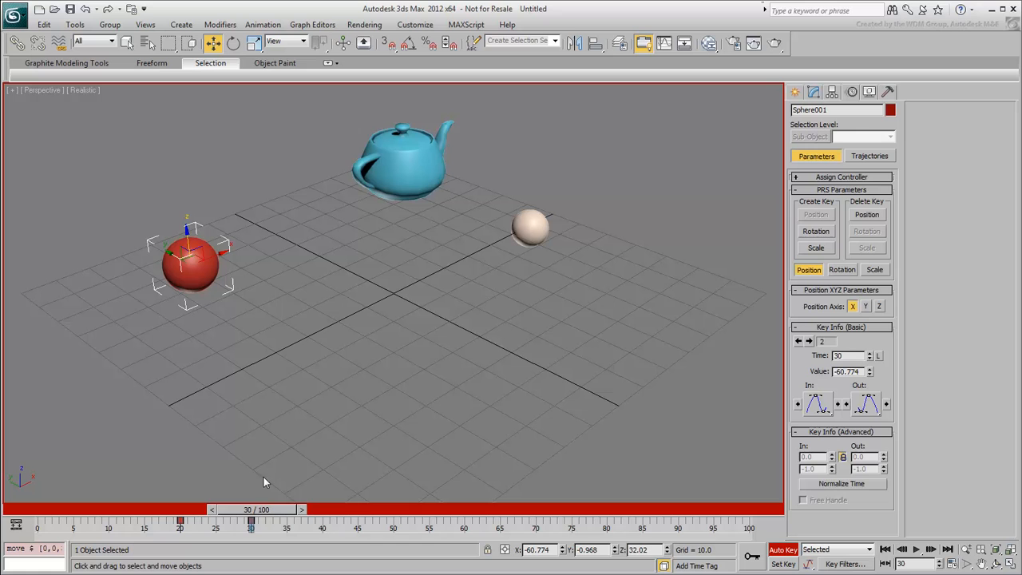
{"action": "left_click_drag", "start_coordinate": [250, 521], "coordinate": [322, 520]}
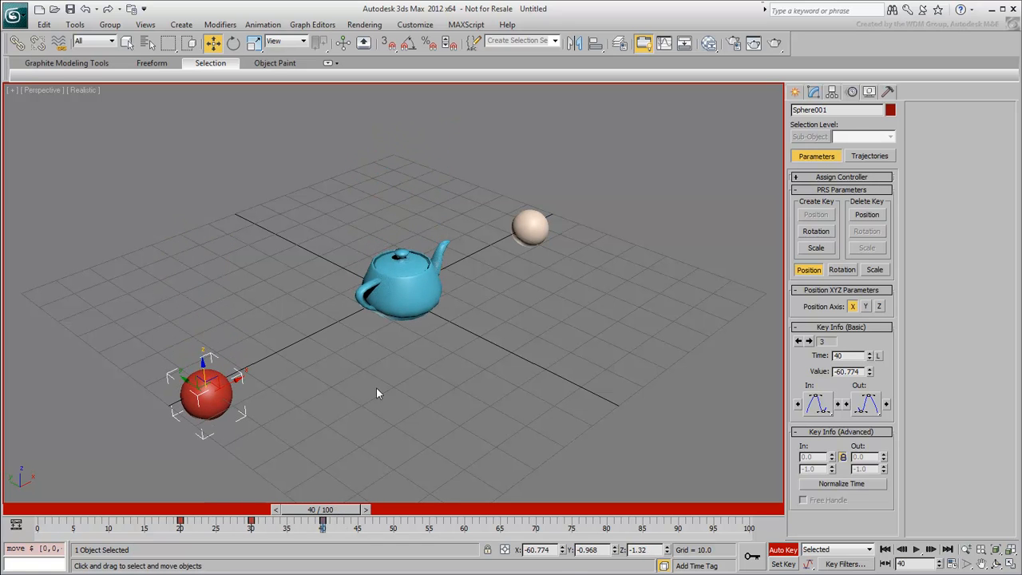
{"action": "mouse_move", "coordinate": [482, 425]}
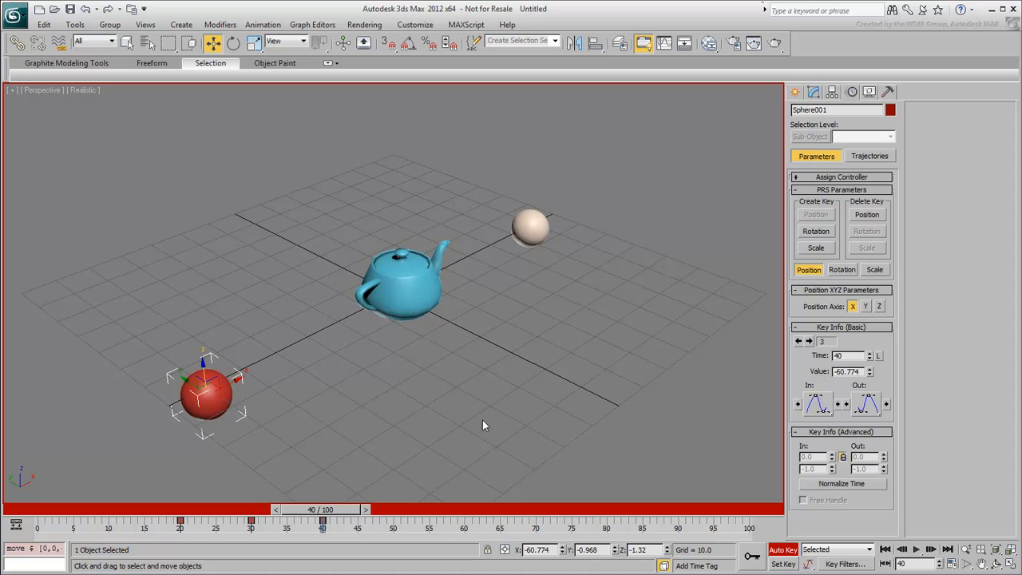
Step: Key Sphere002's position between frames 60 and 80
{"action": "left_click_drag", "start_coordinate": [322, 524], "coordinate": [466, 524]}
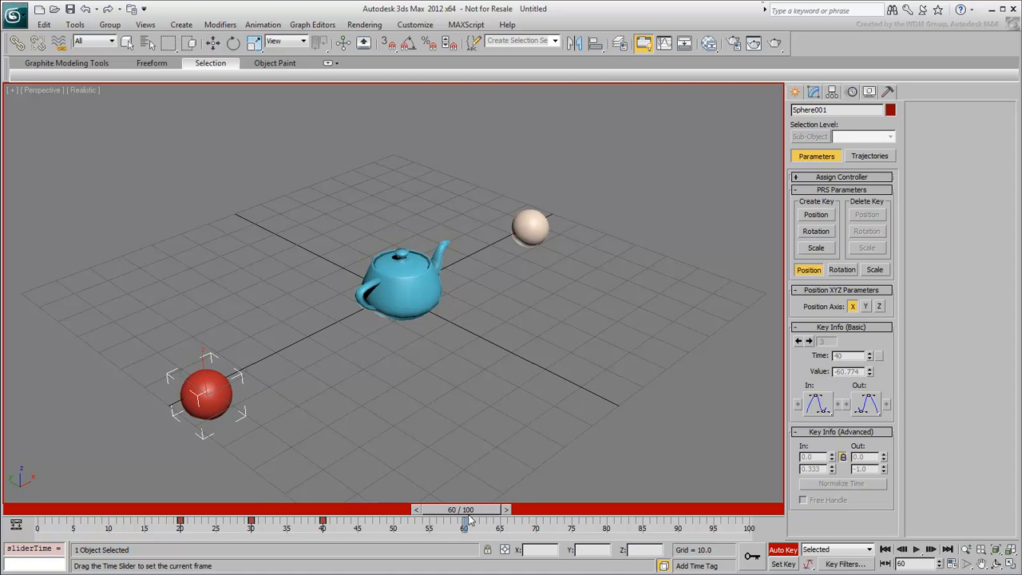
{"action": "left_click", "coordinate": [530, 227]}
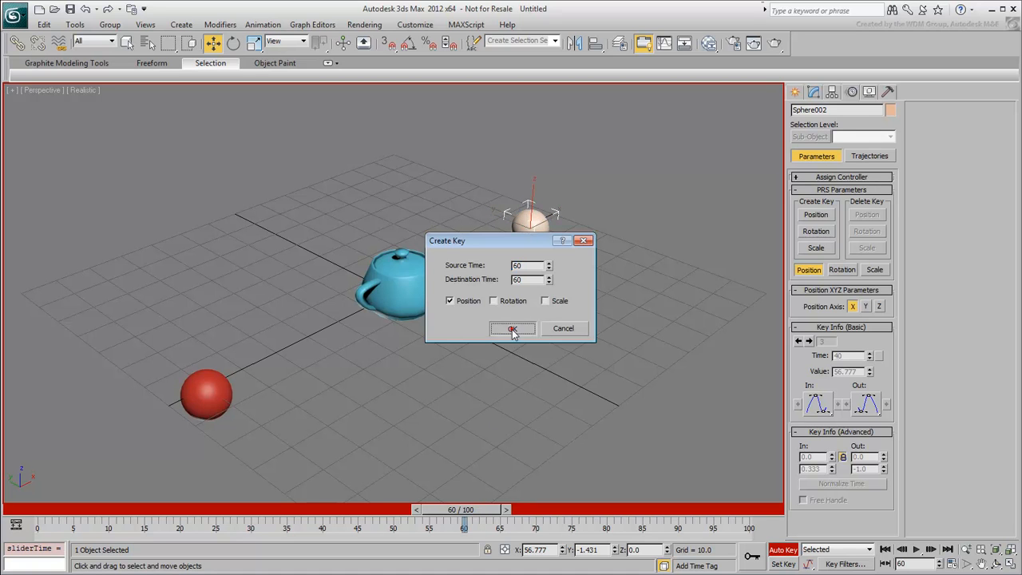
{"action": "left_click", "coordinate": [511, 329]}
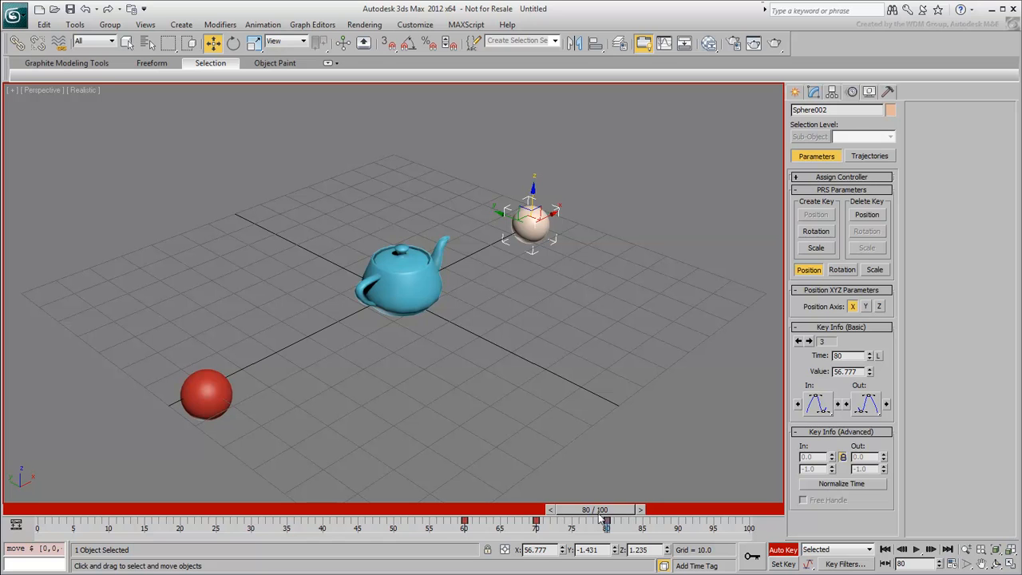
Step: Scrub from the start to frame 80 to review the teapot following both spheres
{"action": "left_click_drag", "start_coordinate": [605, 521], "coordinate": [102, 520]}
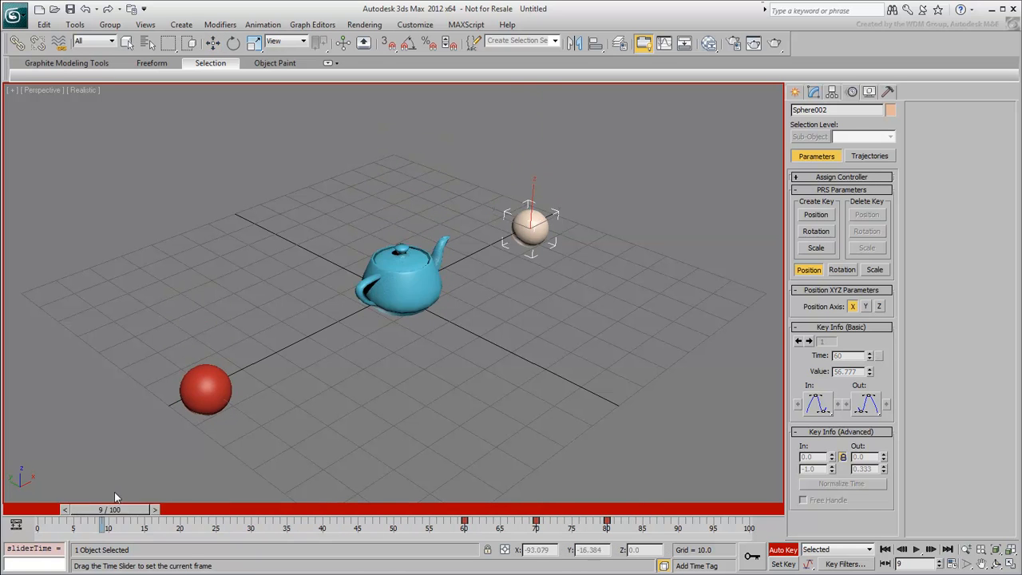
{"action": "left_click_drag", "start_coordinate": [103, 510], "coordinate": [572, 509]}
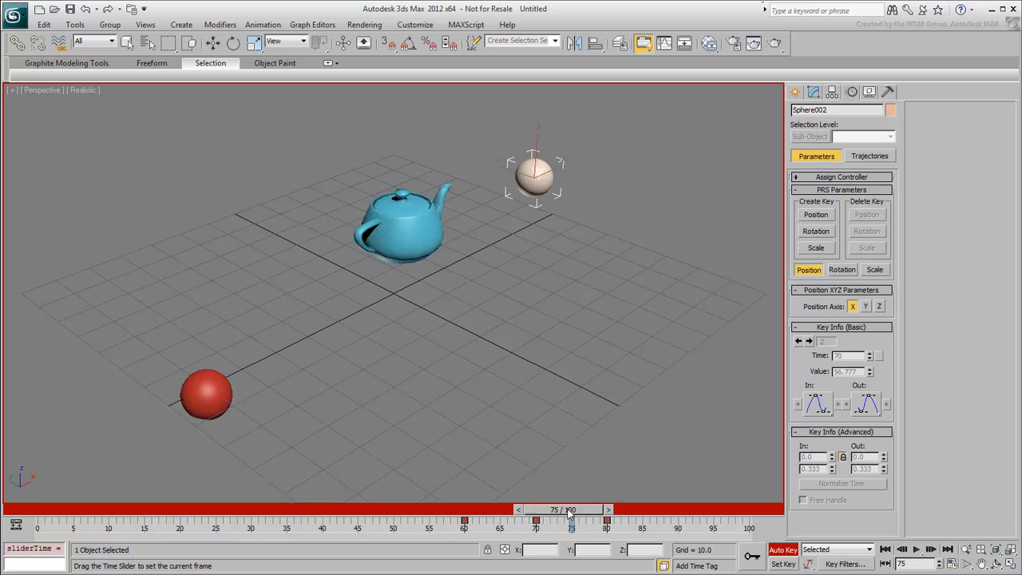
{"action": "left_click_drag", "start_coordinate": [571, 509], "coordinate": [606, 509]}
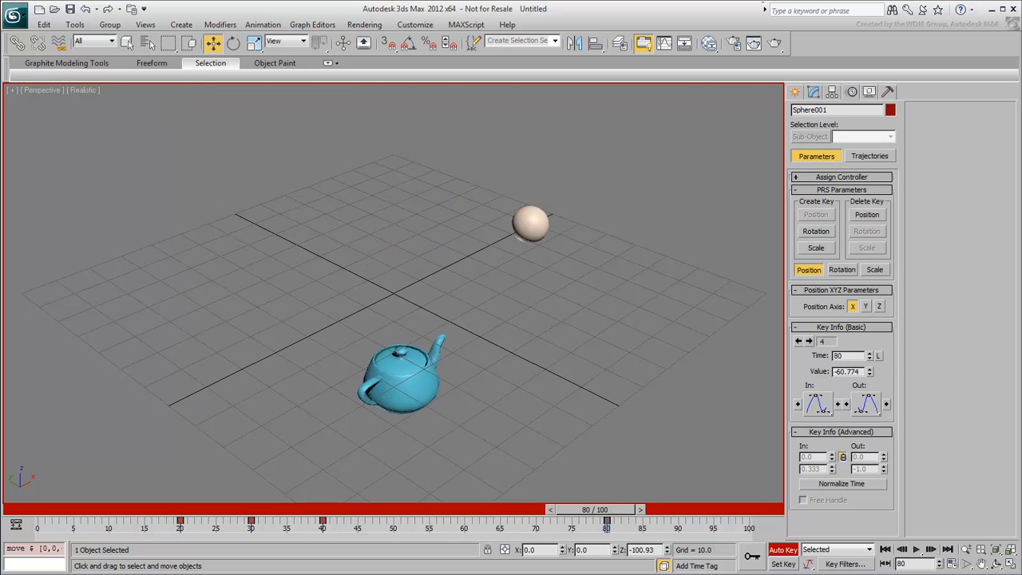
Step: Show Sphere001's position curves in the Curve Editor, sized to keep the scene visible
{"action": "left_click_drag", "start_coordinate": [399, 383], "coordinate": [399, 344]}
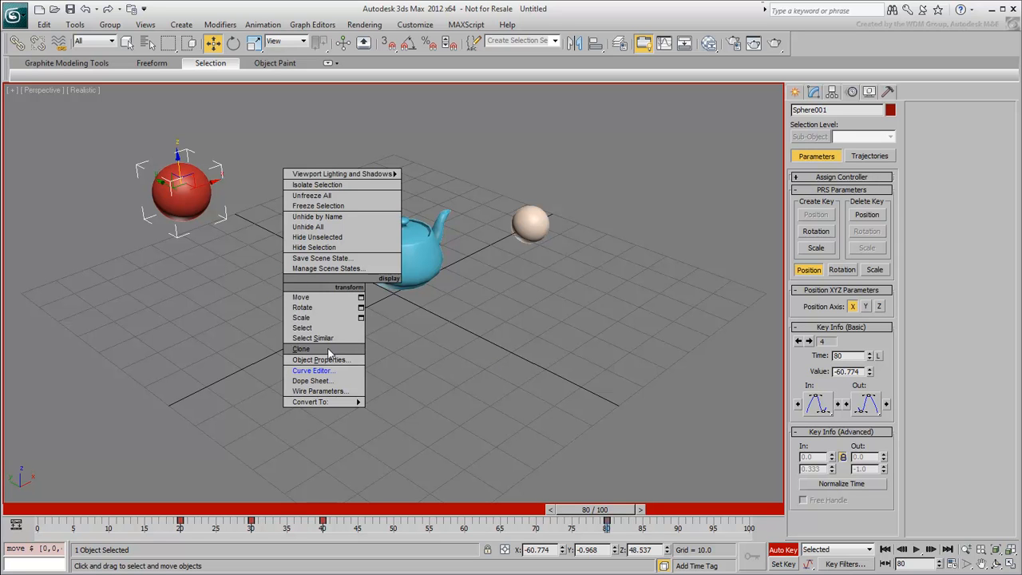
{"action": "left_click", "coordinate": [313, 370]}
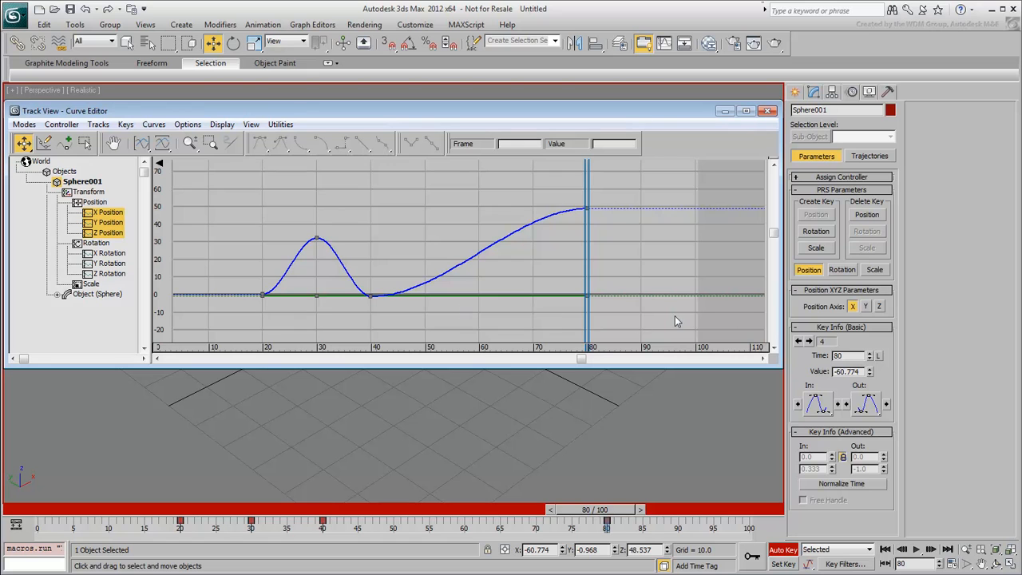
{"action": "mouse_move", "coordinate": [447, 327]}
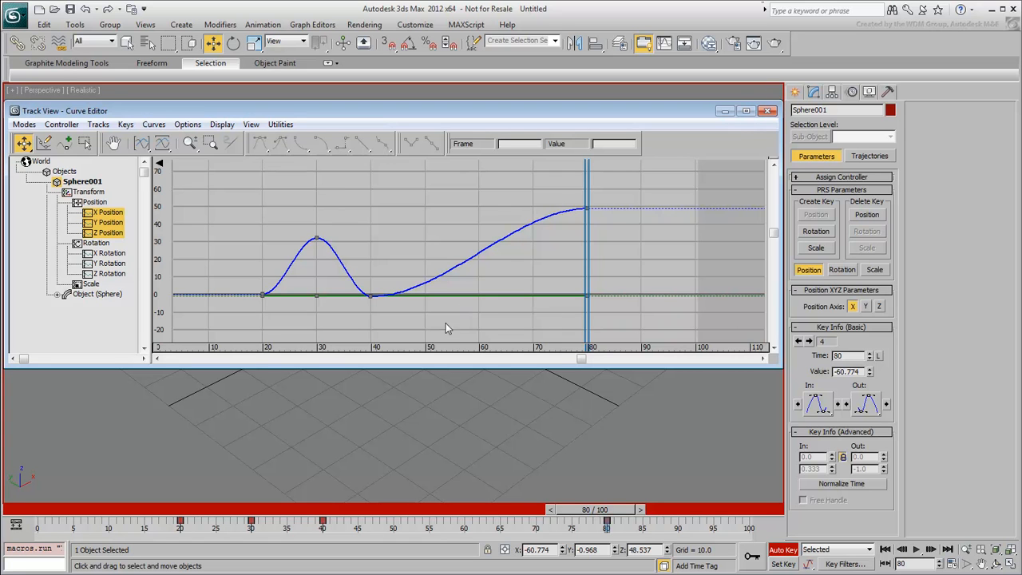
{"action": "left_click_drag", "start_coordinate": [447, 328], "coordinate": [463, 307]}
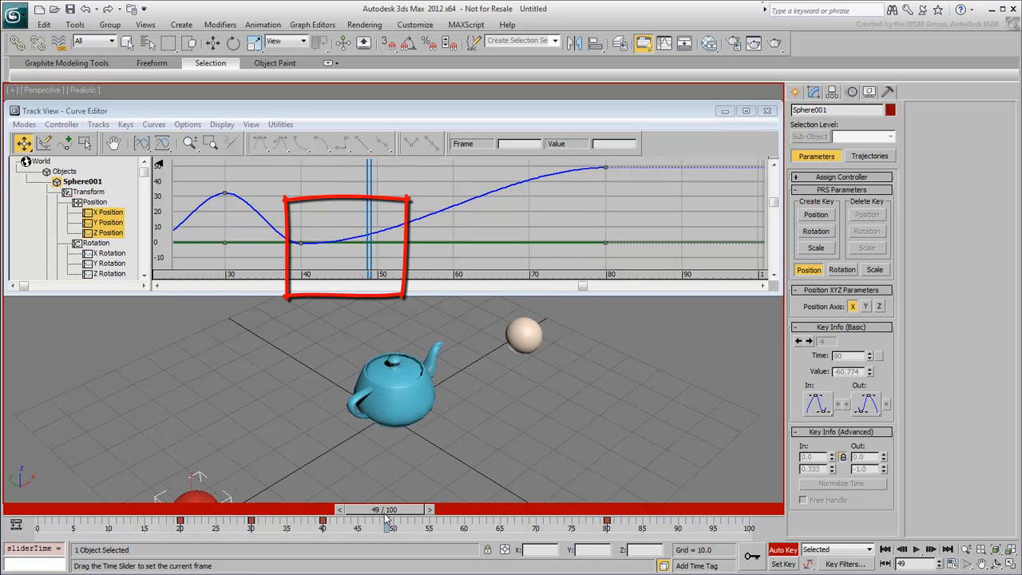
Step: Scrub around frames 42–49 to spot the dip in the position curve
{"action": "left_click_drag", "start_coordinate": [391, 523], "coordinate": [334, 523]}
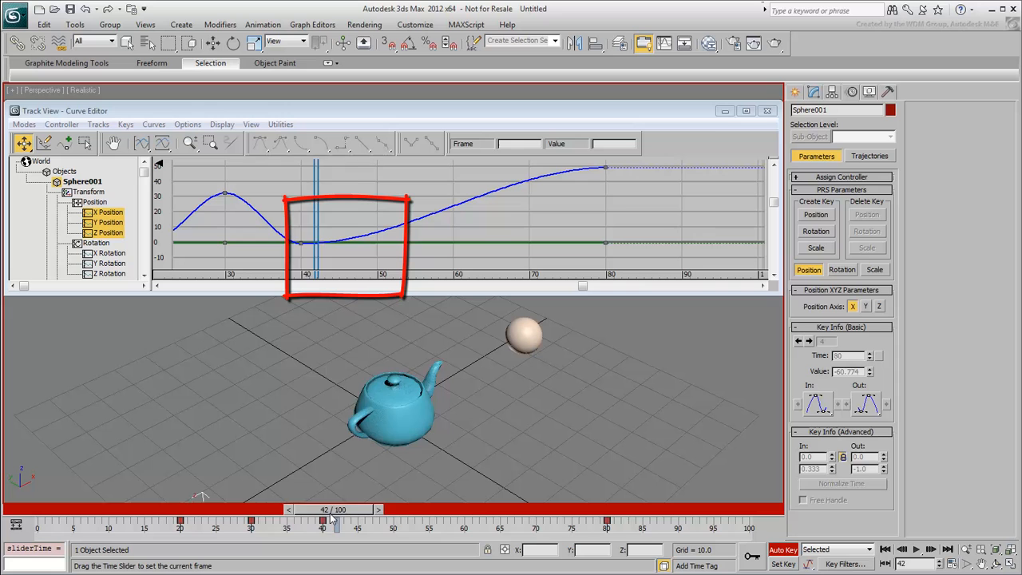
{"action": "left_click_drag", "start_coordinate": [333, 509], "coordinate": [606, 510]}
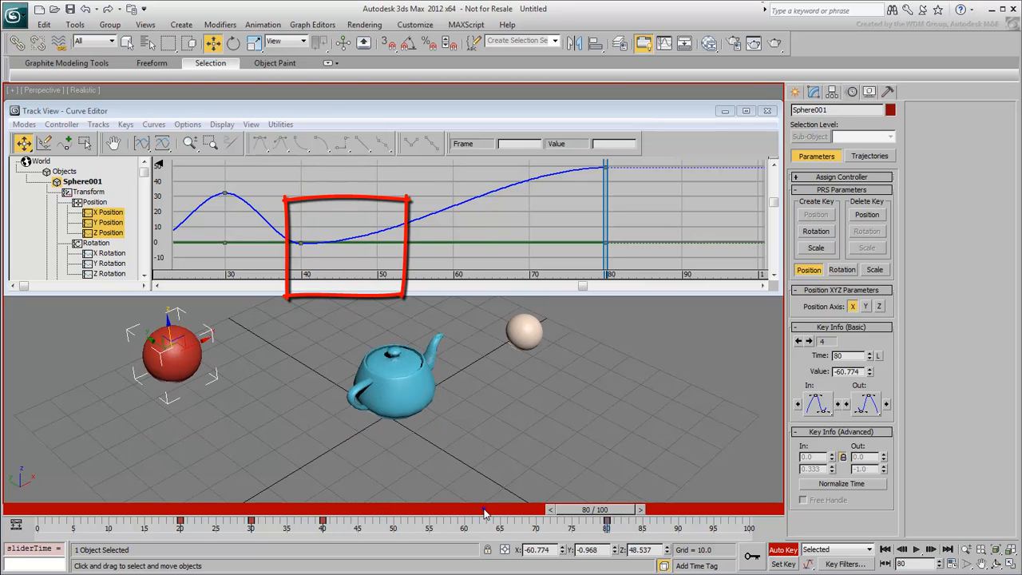
{"action": "mouse_move", "coordinate": [542, 441]}
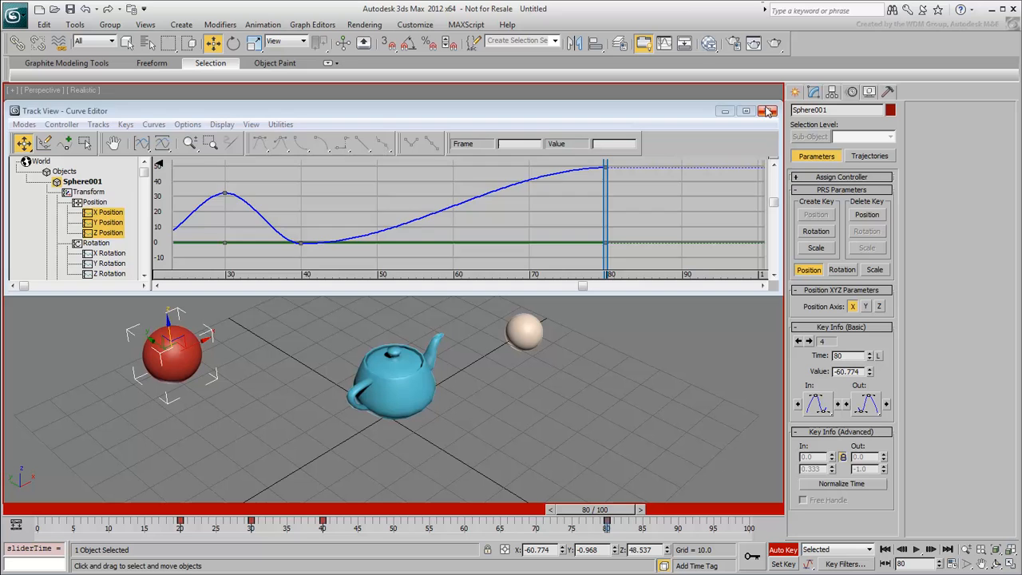
Step: Close the Curve Editor and set the time slider to frame 50
{"action": "left_click", "coordinate": [769, 112]}
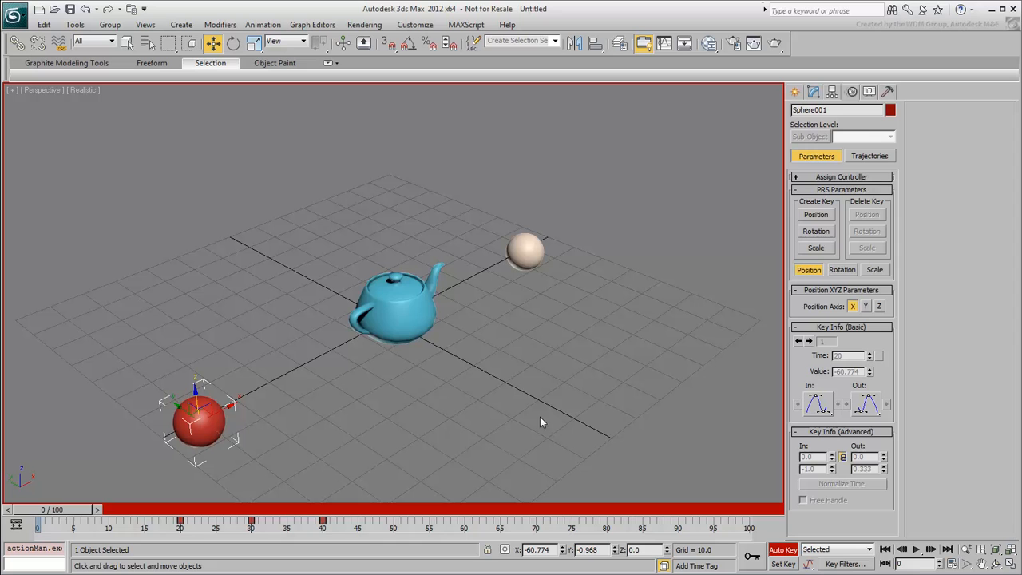
{"action": "left_click_drag", "start_coordinate": [38, 520], "coordinate": [351, 520]}
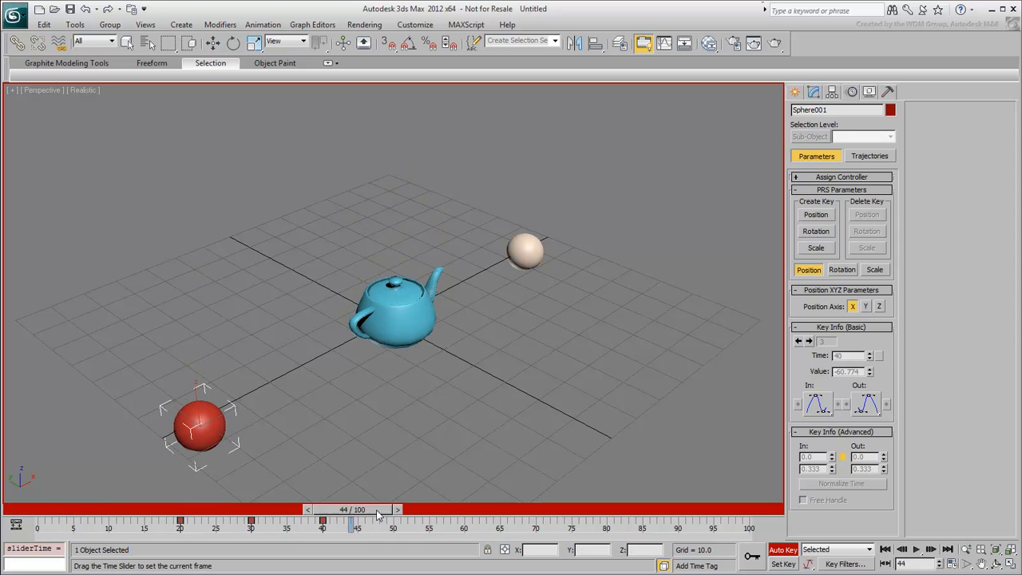
{"action": "left_click_drag", "start_coordinate": [351, 509], "coordinate": [393, 510]}
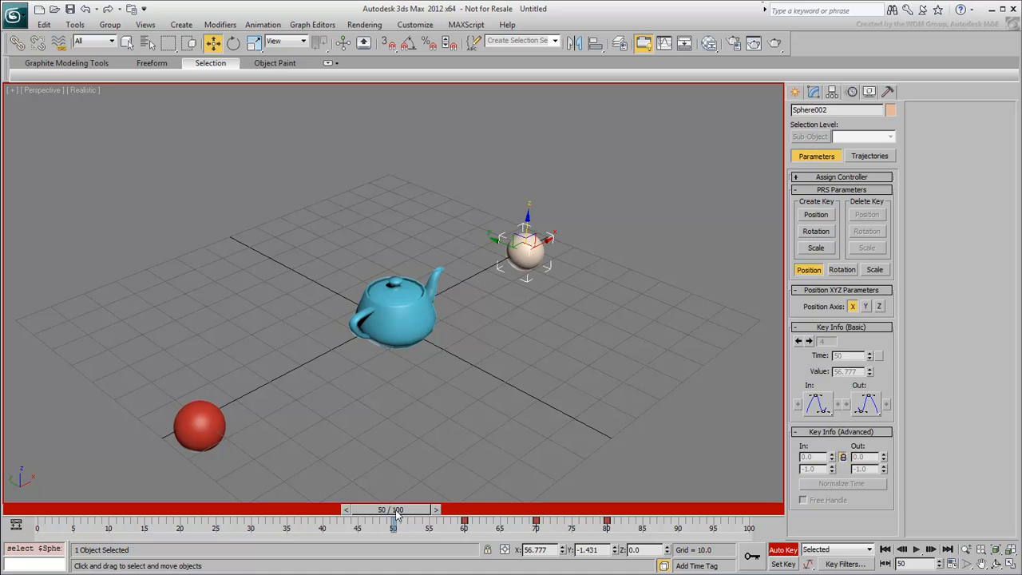
Step: Create a position key for Sphere002 at frame 50 and scrub on to frame 88
{"action": "left_click", "coordinate": [814, 214]}
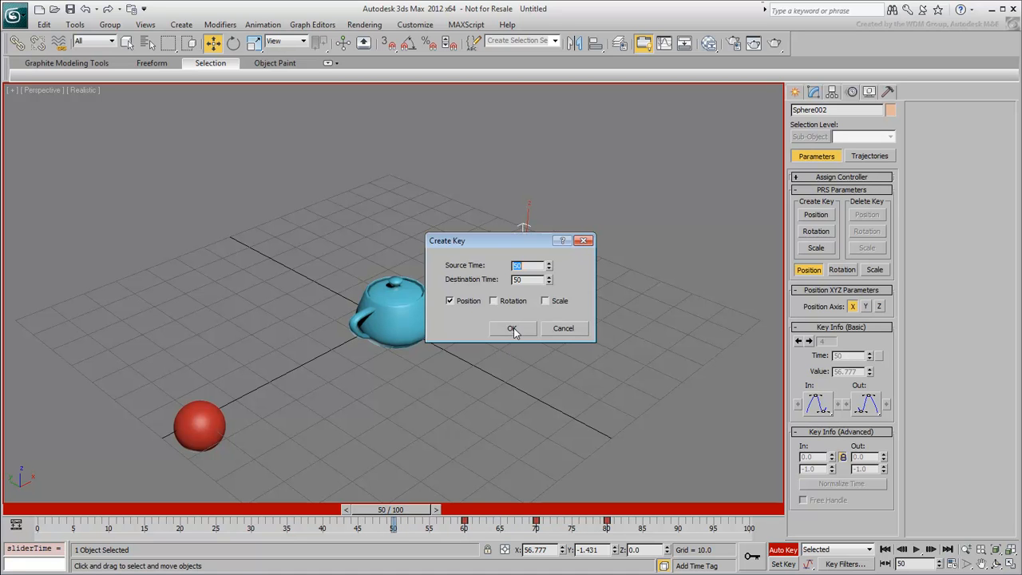
{"action": "left_click", "coordinate": [511, 328]}
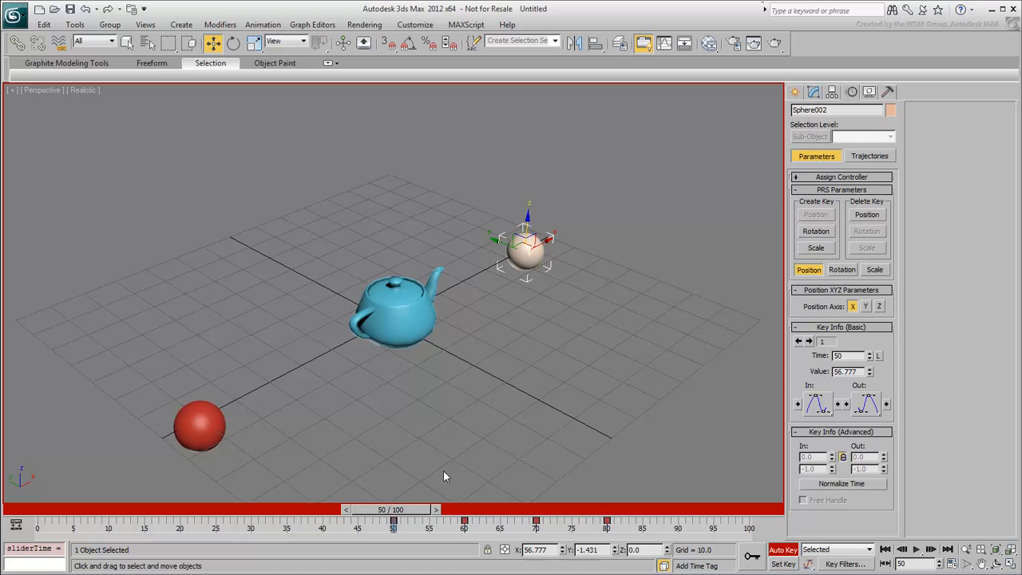
{"action": "left_click_drag", "start_coordinate": [392, 523], "coordinate": [663, 524]}
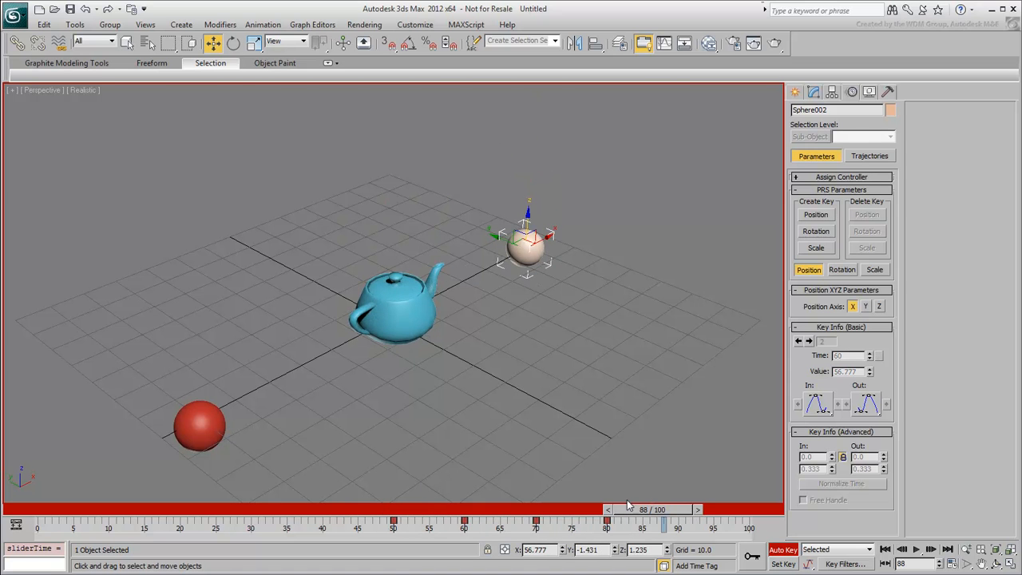